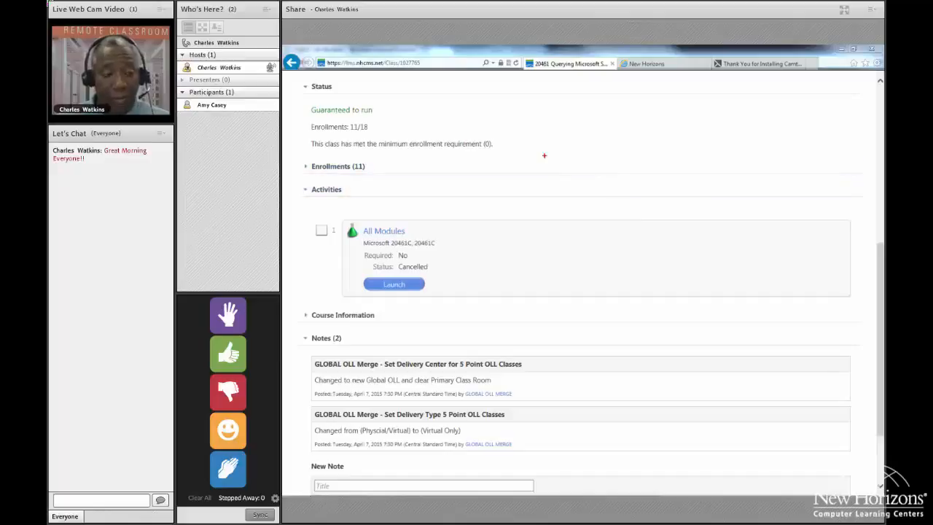
Step: Launch the All Modules lab so the console opens on its Machines list
{"action": "left_click_drag", "start_coordinate": [579, 71], "coordinate": [372, 178]}
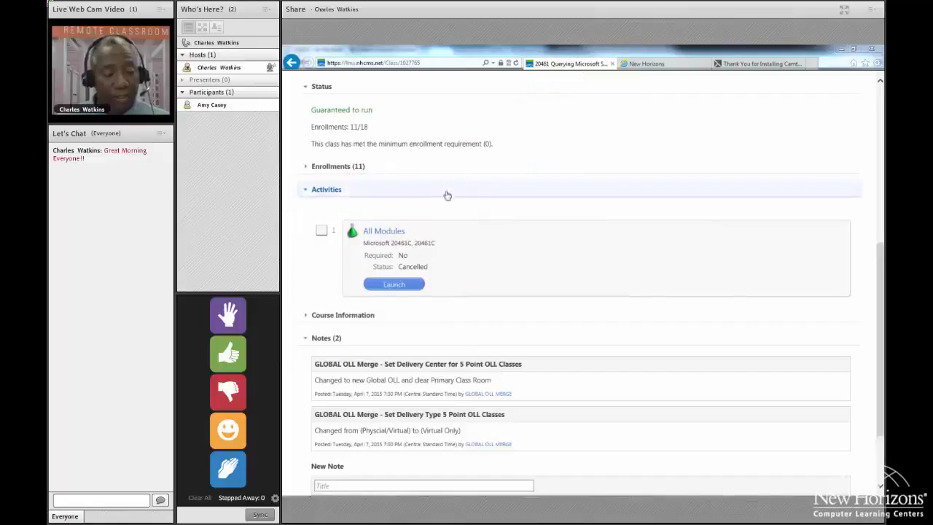
{"action": "left_click", "coordinate": [394, 284]}
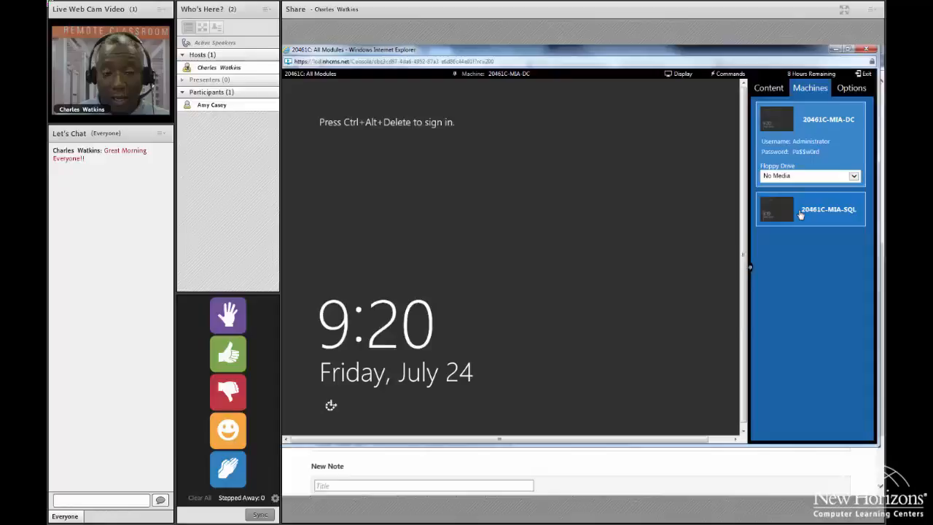
Step: Select 20461C-MIA-SQL and send Ctrl+Alt+Delete to reach the Student password prompt
{"action": "left_click", "coordinate": [810, 209]}
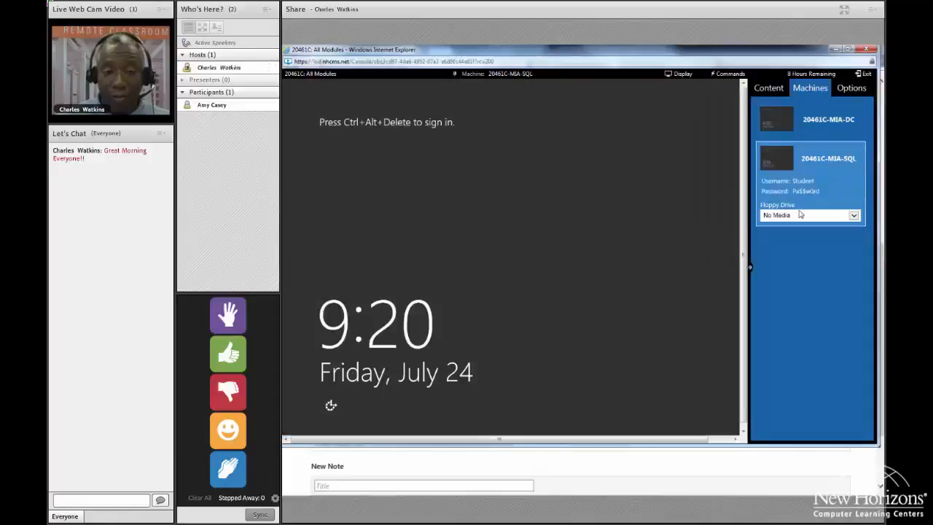
{"action": "mouse_move", "coordinate": [701, 189]}
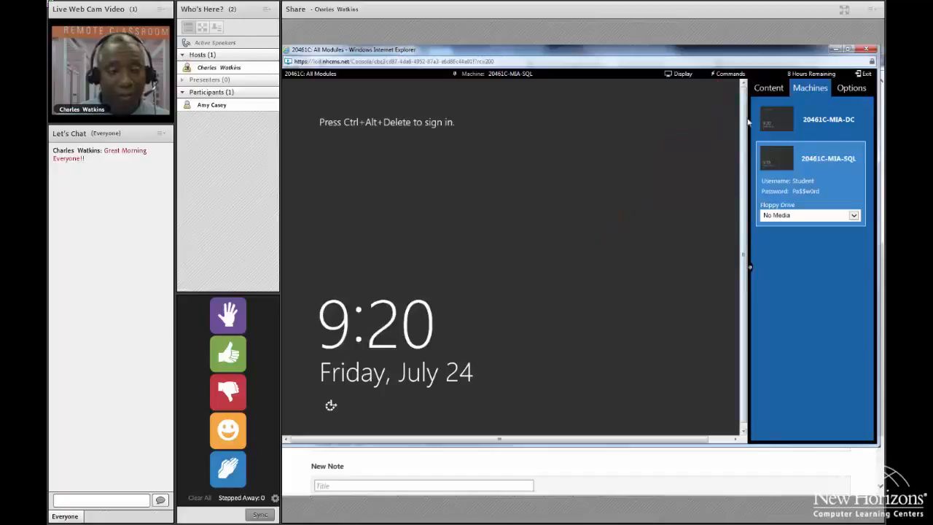
{"action": "left_click", "coordinate": [728, 73]}
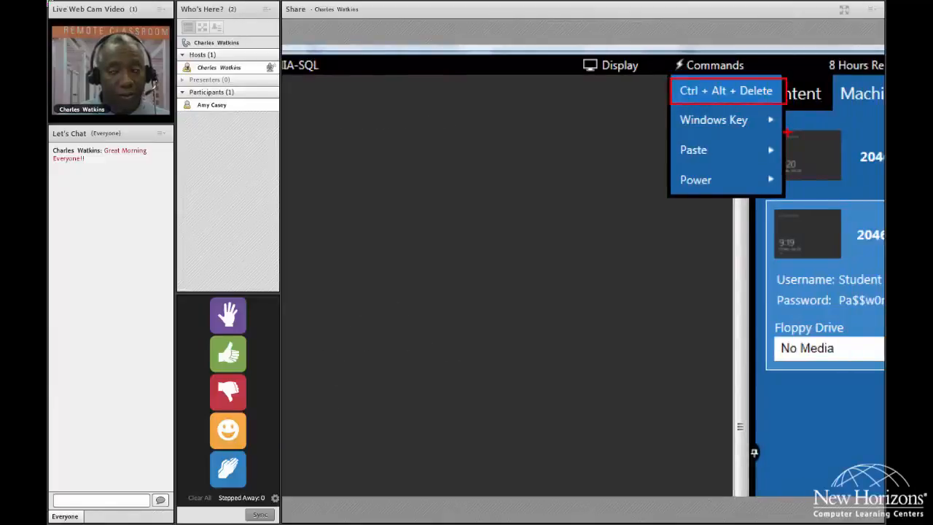
{"action": "left_click", "coordinate": [725, 90]}
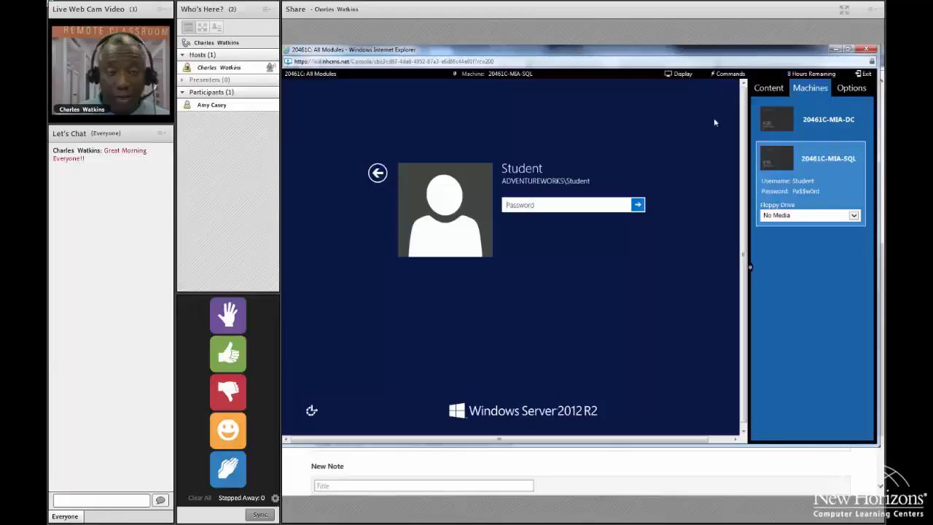
Step: Paste the Student password via Commands > Paste Password and sign in to MIA-SQL
{"action": "left_click", "coordinate": [729, 74]}
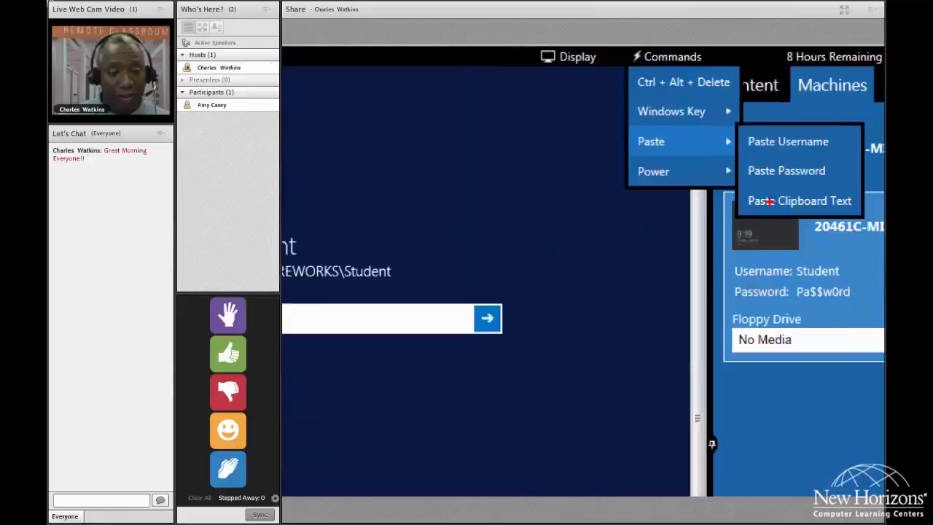
{"action": "mouse_move", "coordinate": [786, 171]}
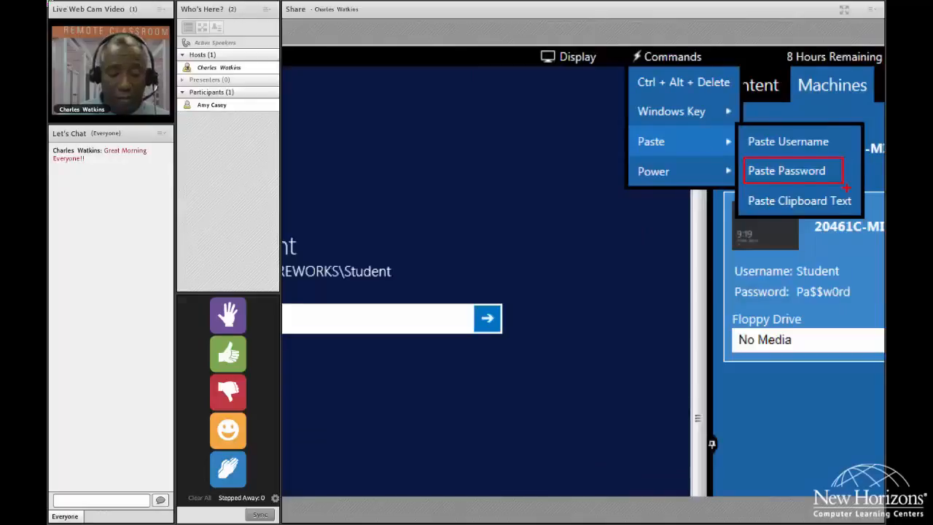
{"action": "left_click", "coordinate": [787, 170]}
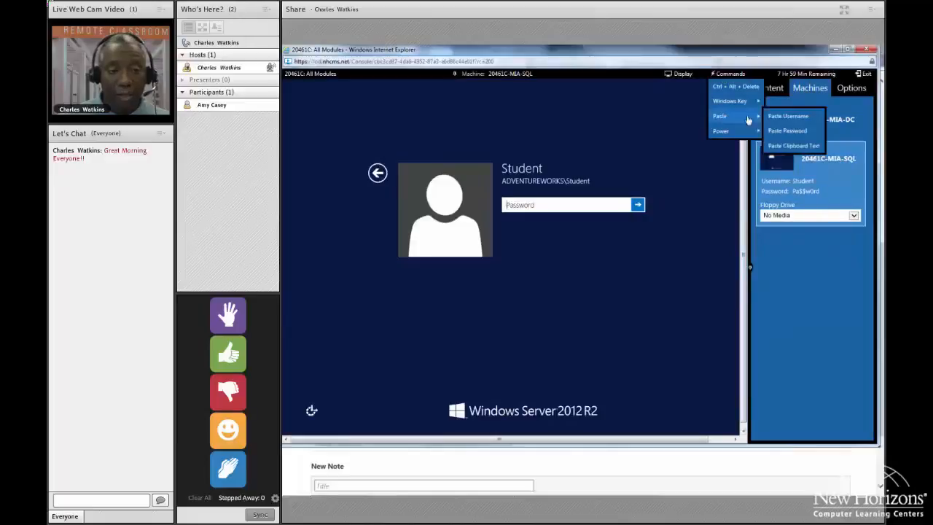
{"action": "left_click", "coordinate": [787, 130]}
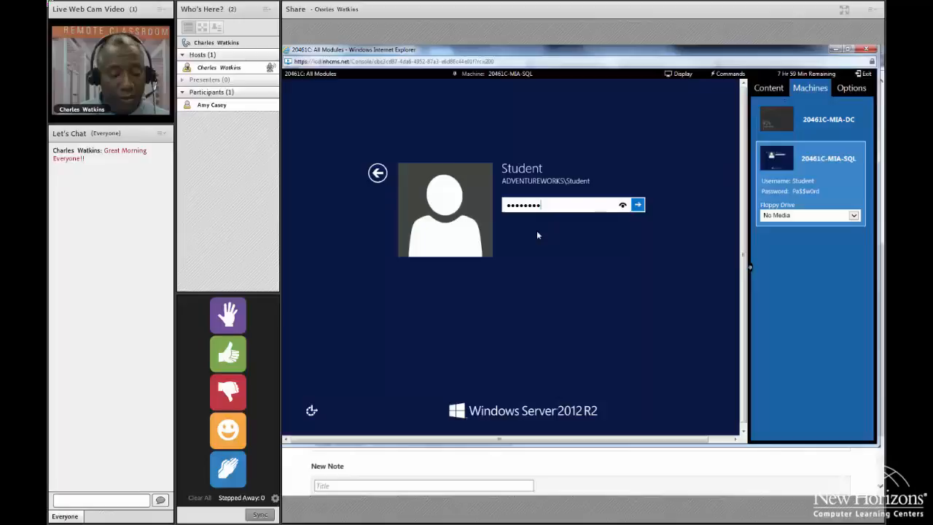
{"action": "left_click_drag", "start_coordinate": [542, 237], "coordinate": [590, 306]}
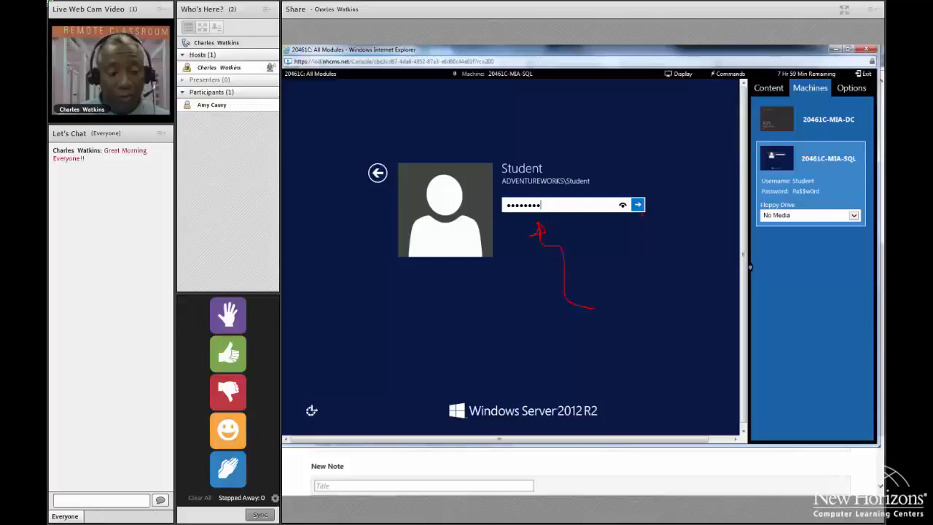
{"action": "left_click_drag", "start_coordinate": [639, 213], "coordinate": [659, 301]}
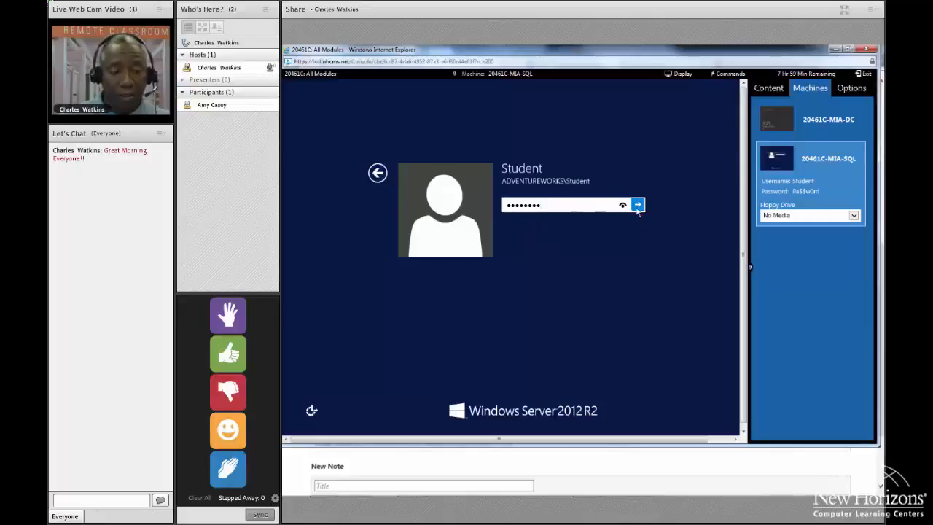
{"action": "left_click", "coordinate": [636, 205]}
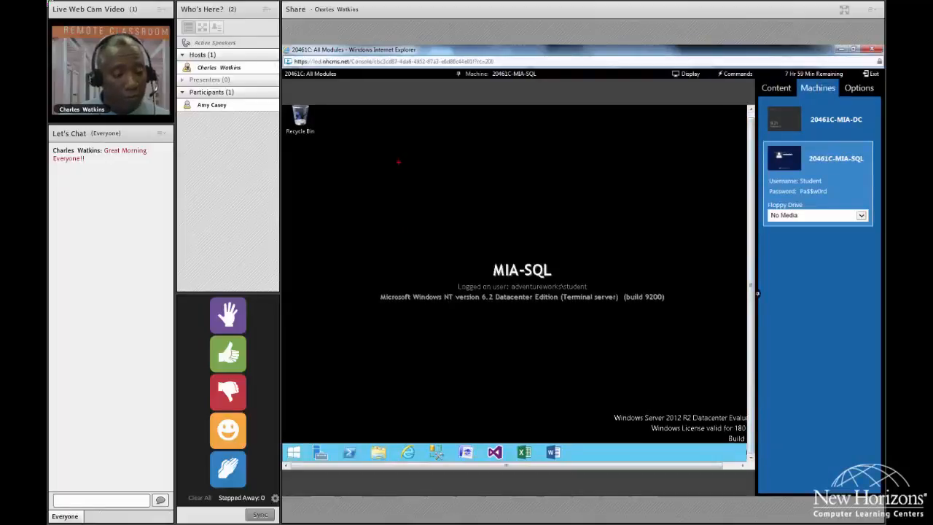
Step: Start SQL Server Management Studio from the MIA-SQL taskbar
{"action": "left_click_drag", "start_coordinate": [448, 142], "coordinate": [459, 357]}
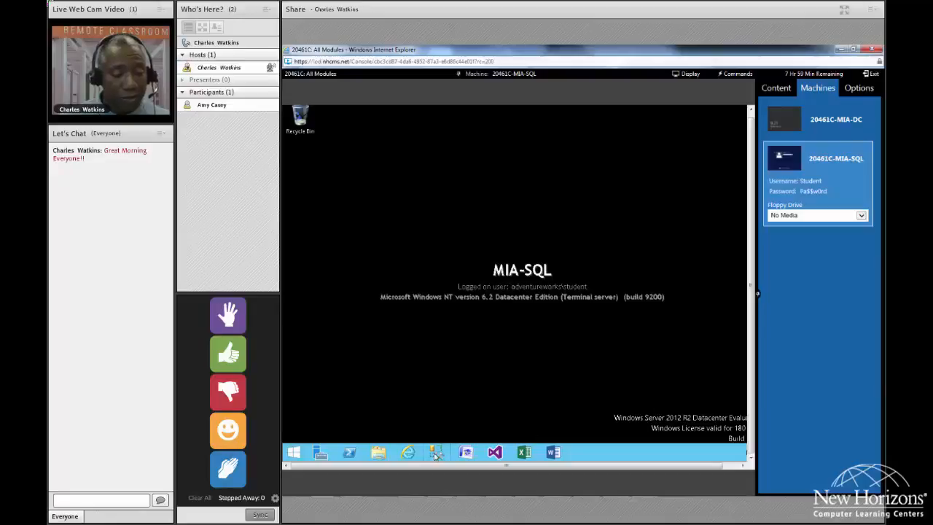
{"action": "left_click", "coordinate": [436, 452]}
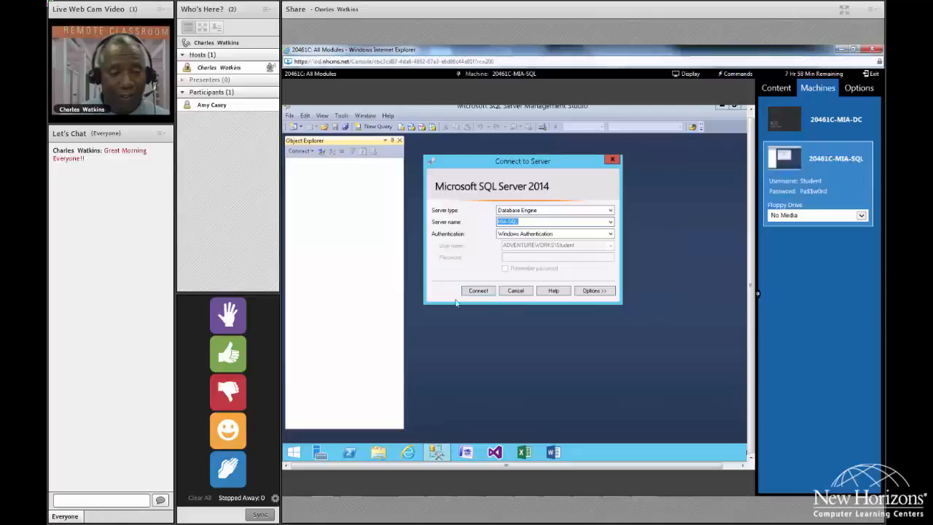
Step: Connect to the MIA-SQL server and expand its Databases node in Object Explorer
{"action": "left_click", "coordinate": [478, 290]}
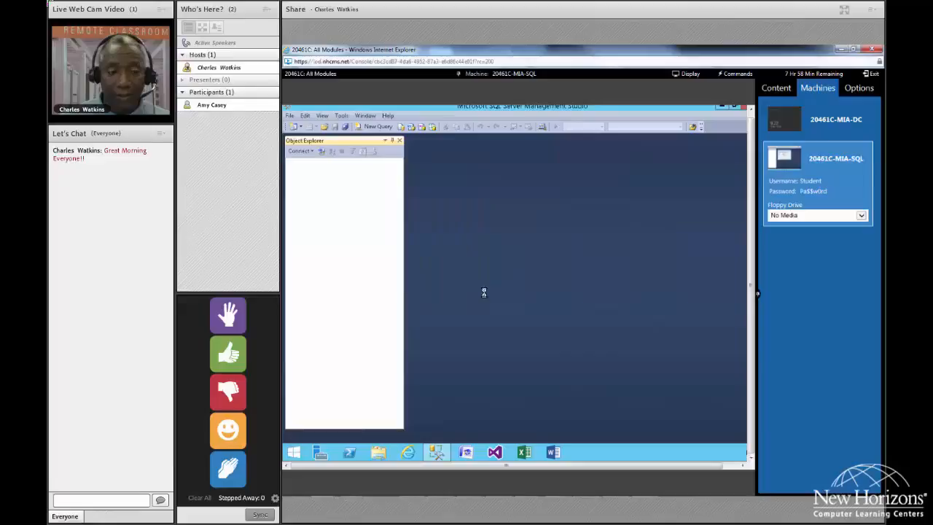
{"action": "left_click", "coordinate": [300, 151]}
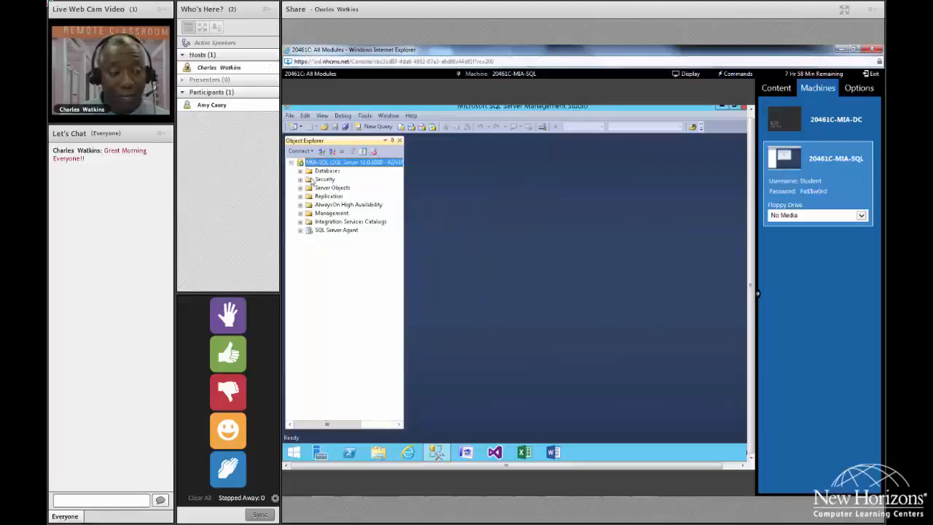
{"action": "left_click", "coordinate": [300, 171]}
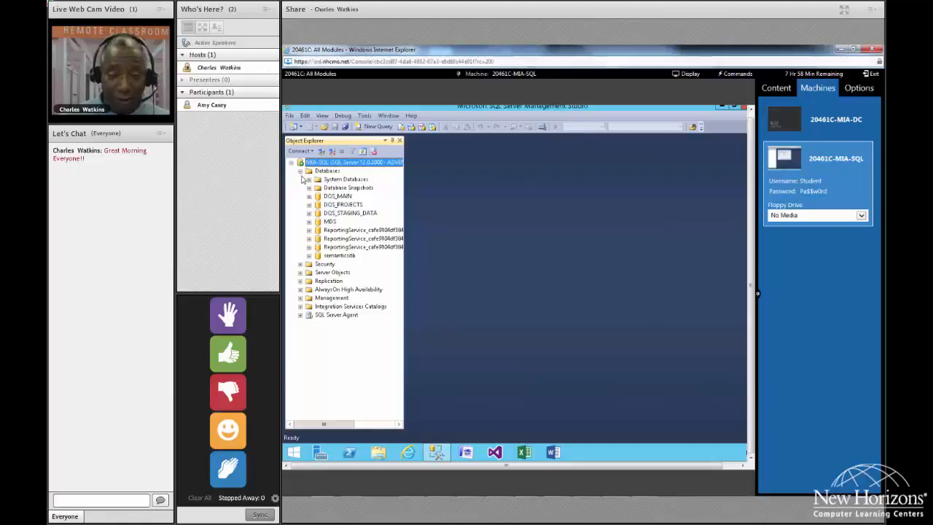